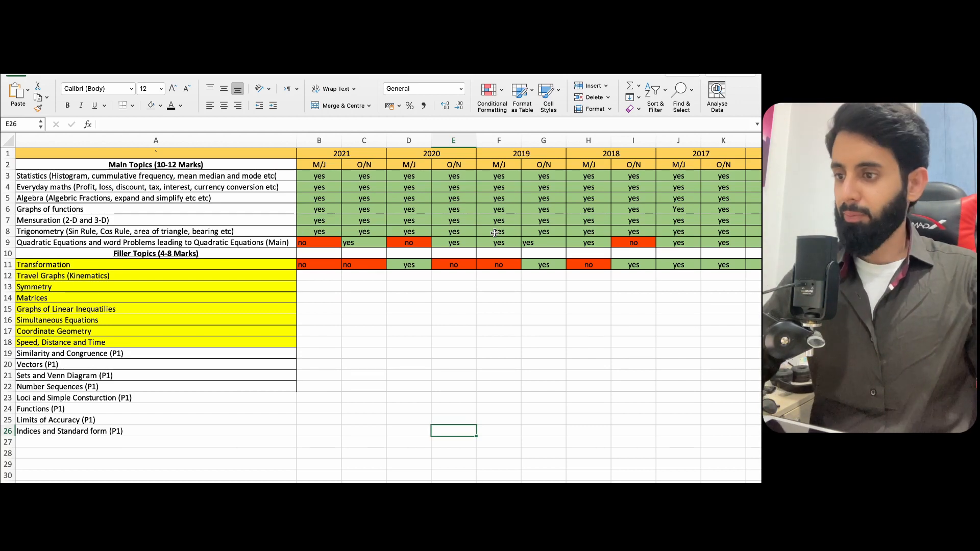
mouse_move(700, 246)
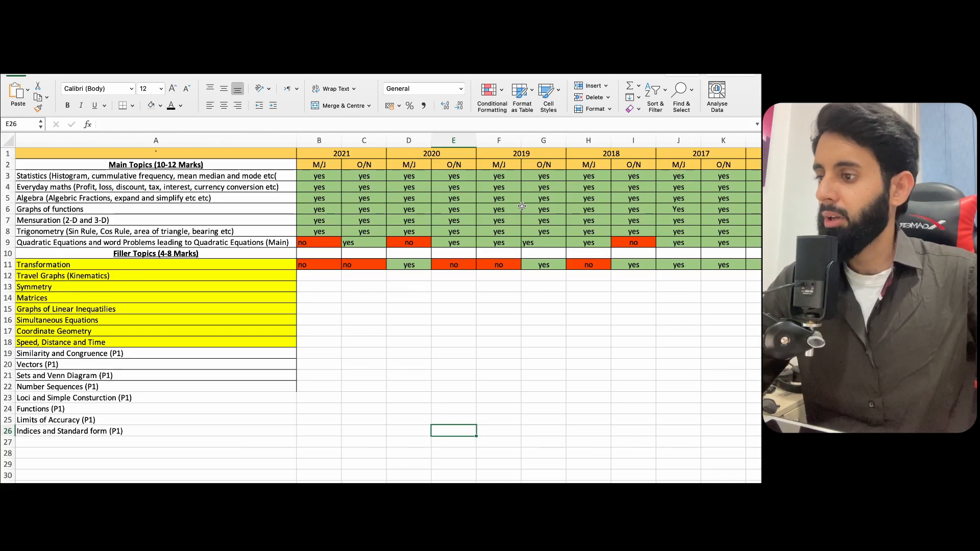
Step: Scroll right to columns Q–R to view the Key table, back to the topics, then to the Key again
scroll(right, 3)
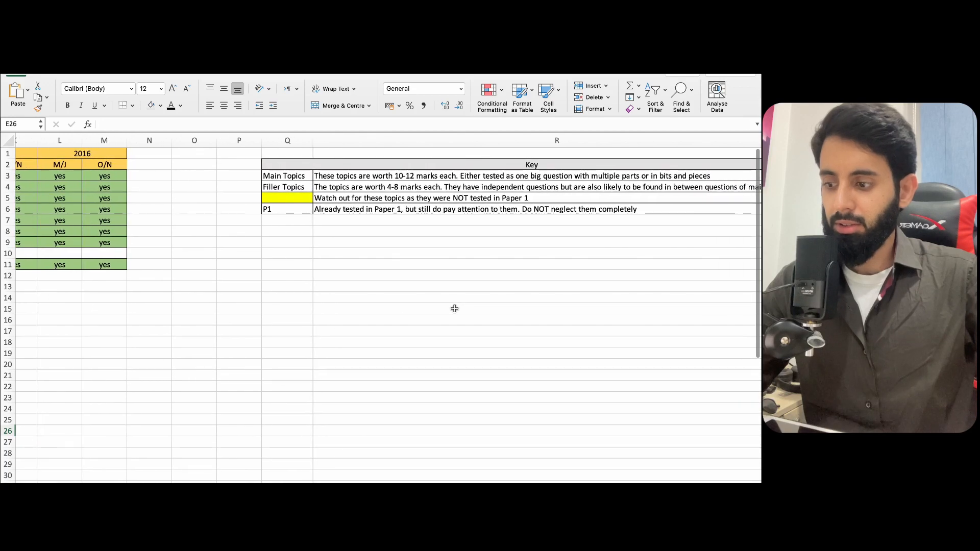
scroll(left, 3)
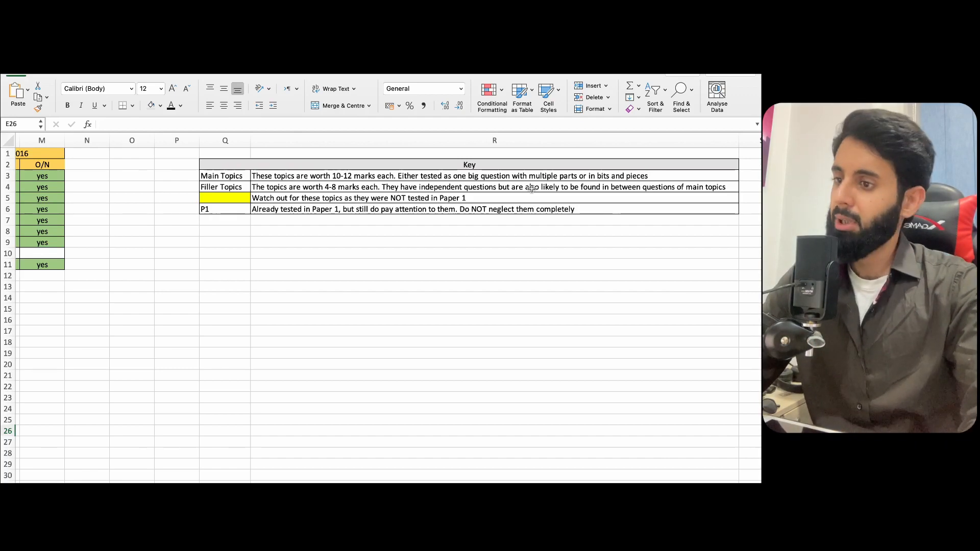
scroll(left, 3)
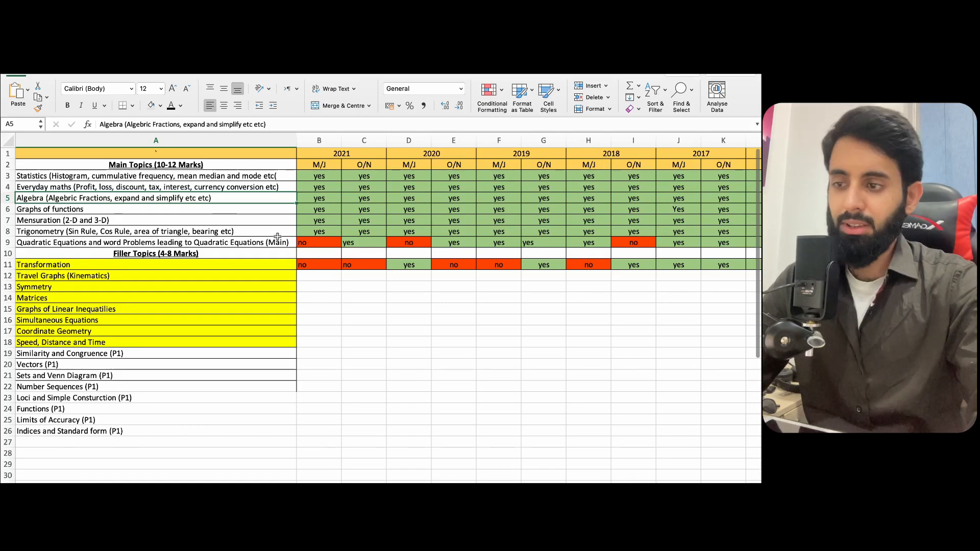
scroll(right, 3)
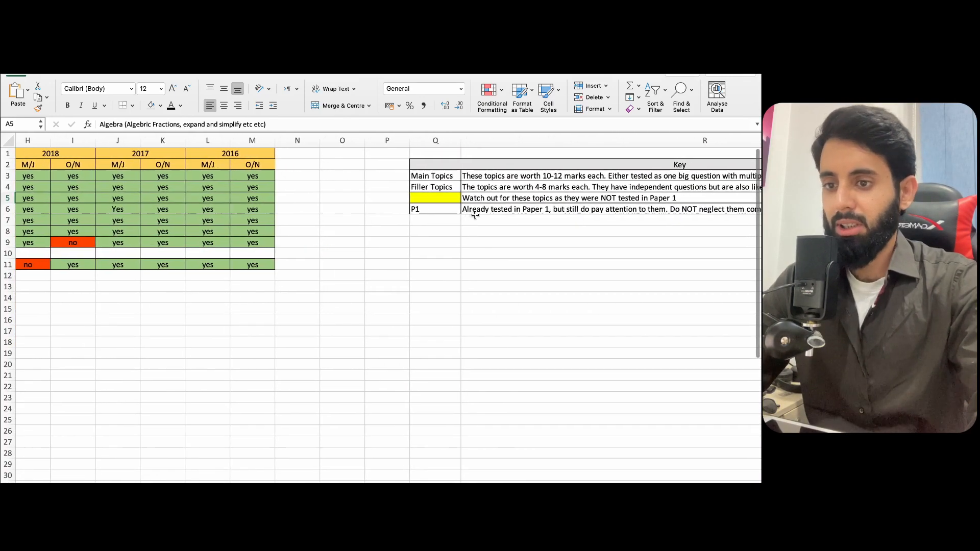
scroll(right, 3)
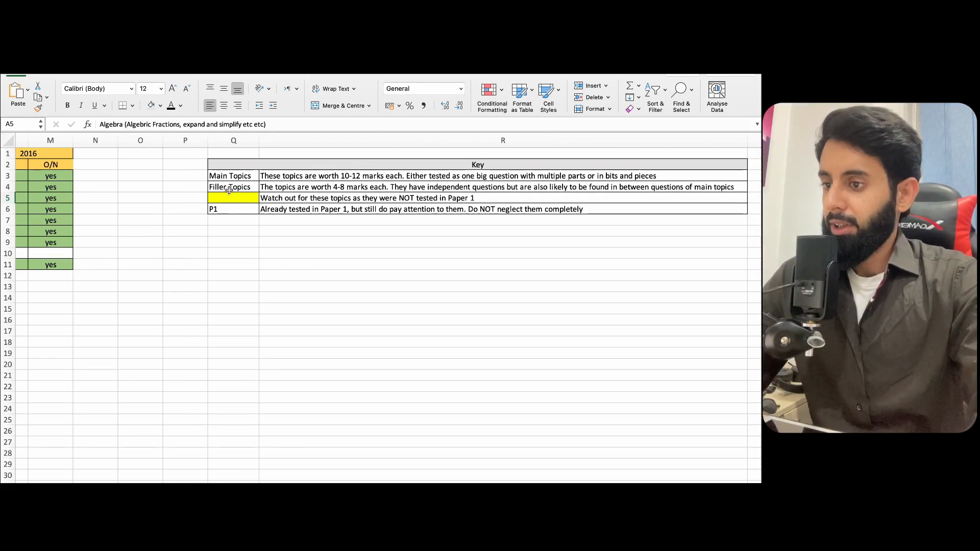
click(229, 186)
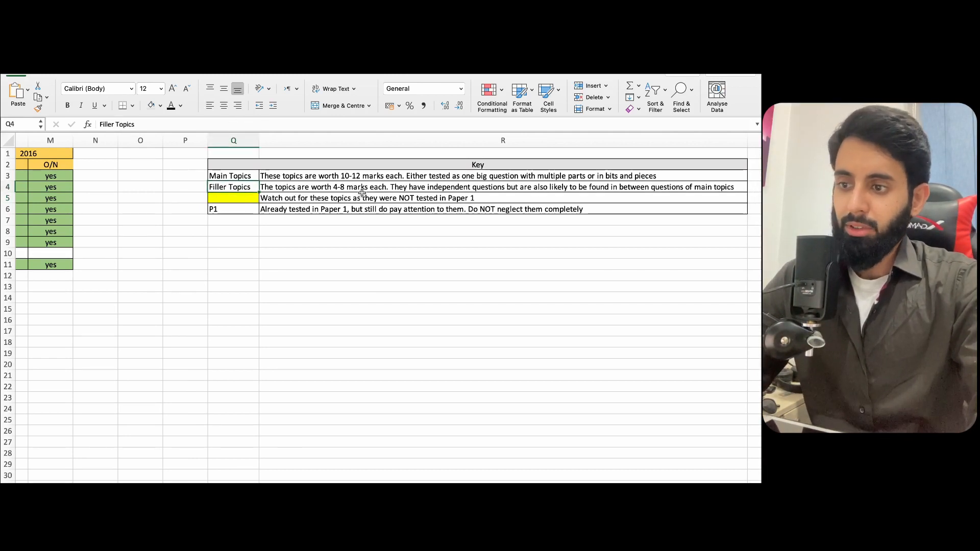
click(502, 186)
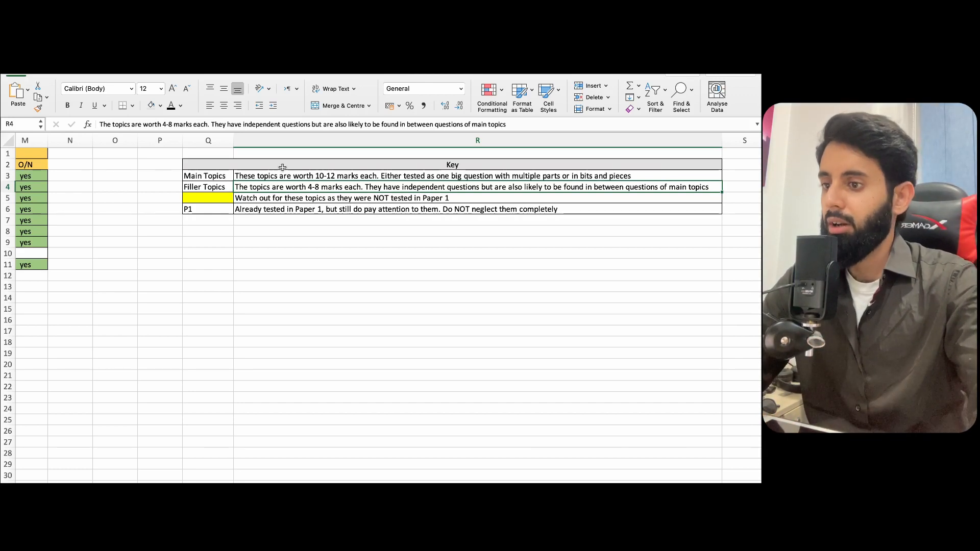
click(209, 198)
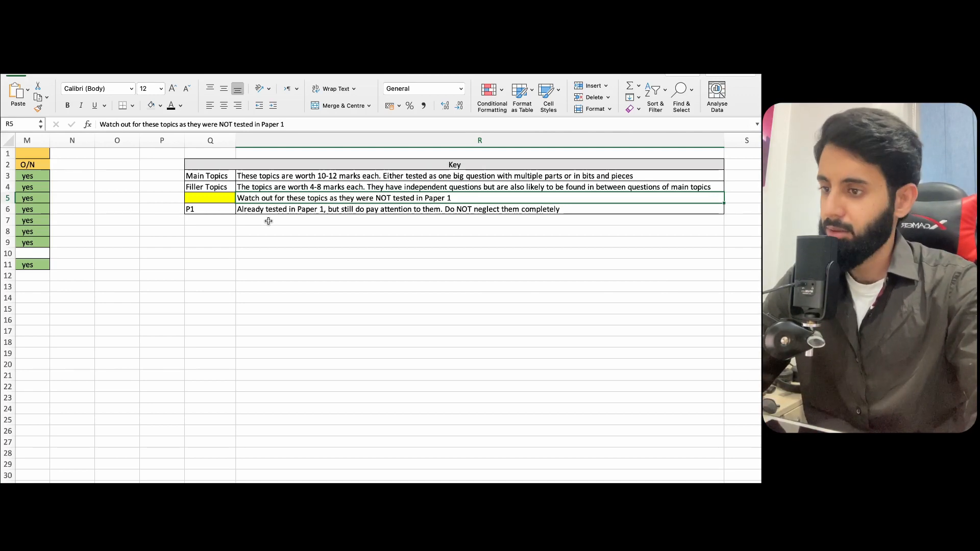
click(210, 208)
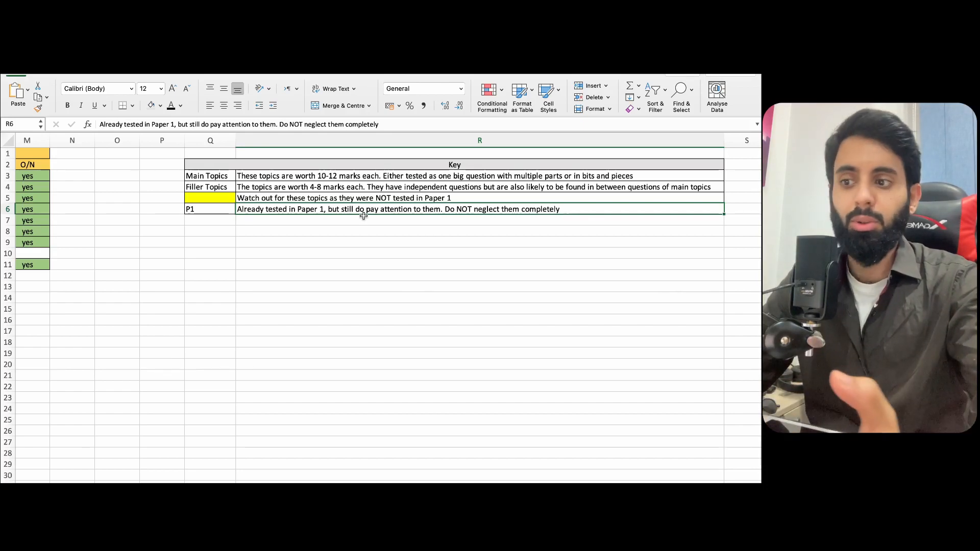
scroll(left, 3)
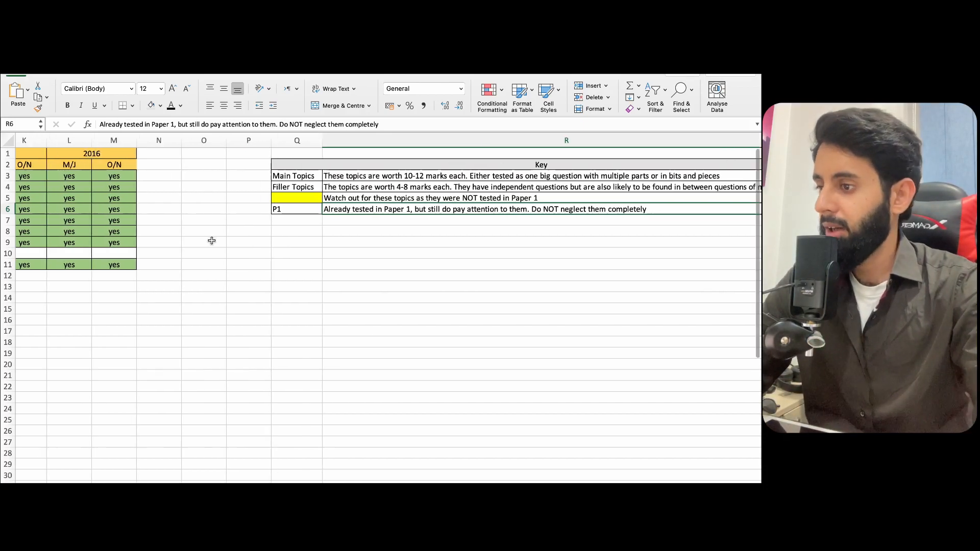
scroll(left, 3)
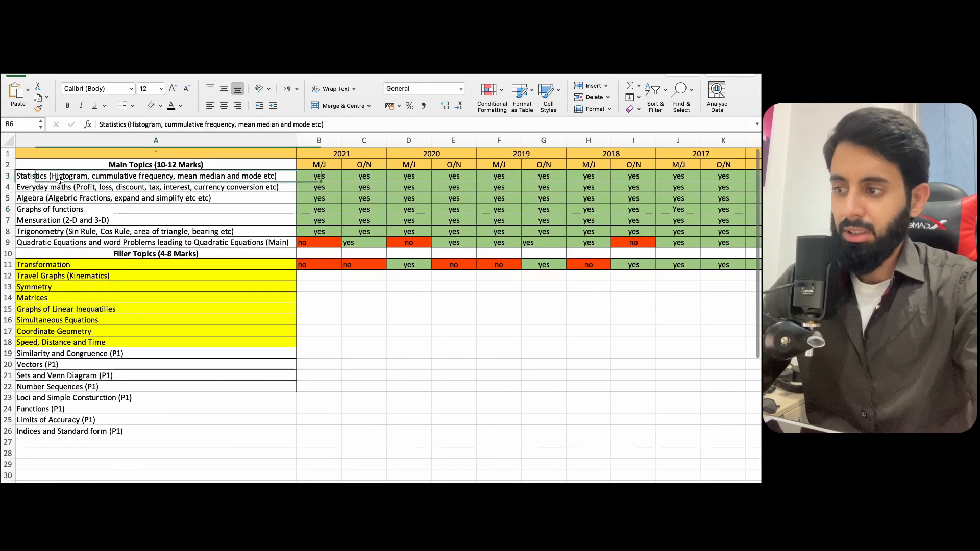
click(155, 176)
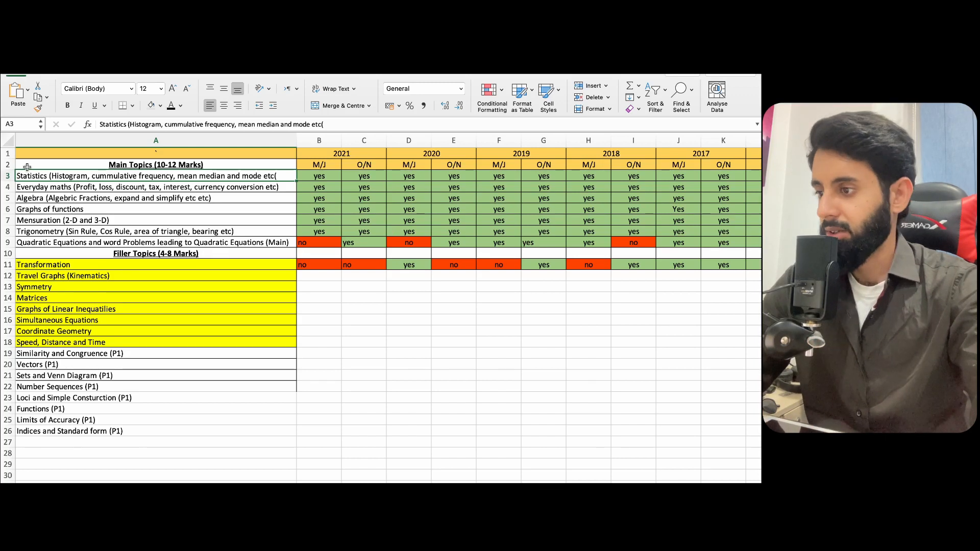
click(155, 186)
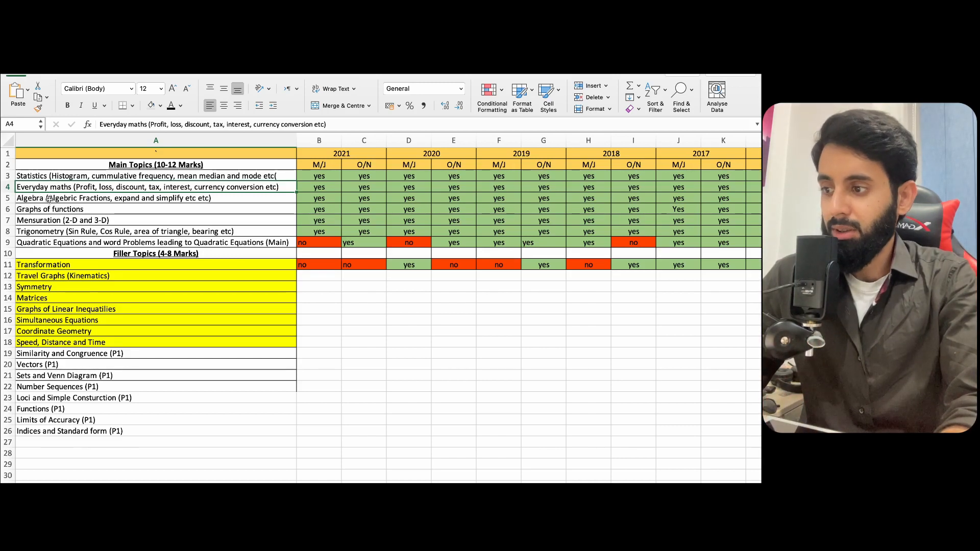
click(113, 198)
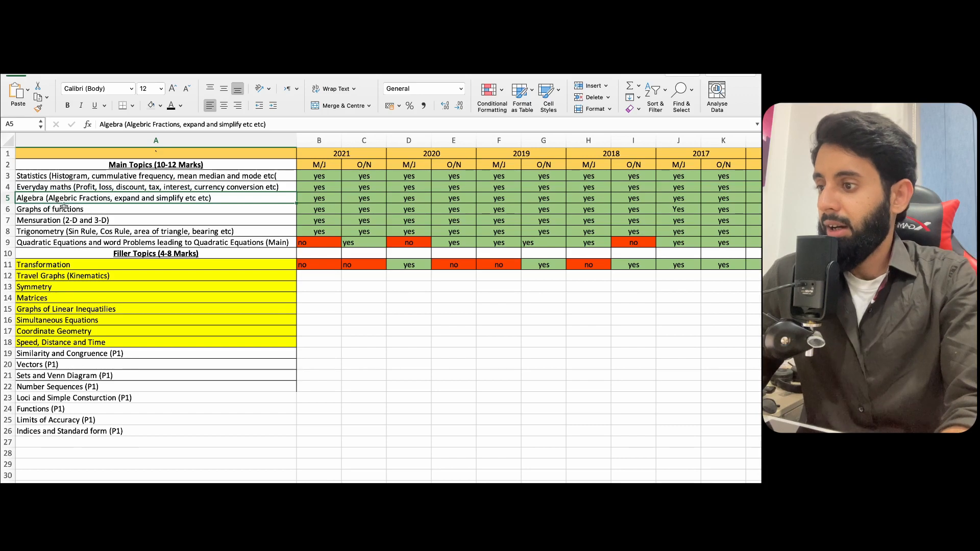
click(50, 209)
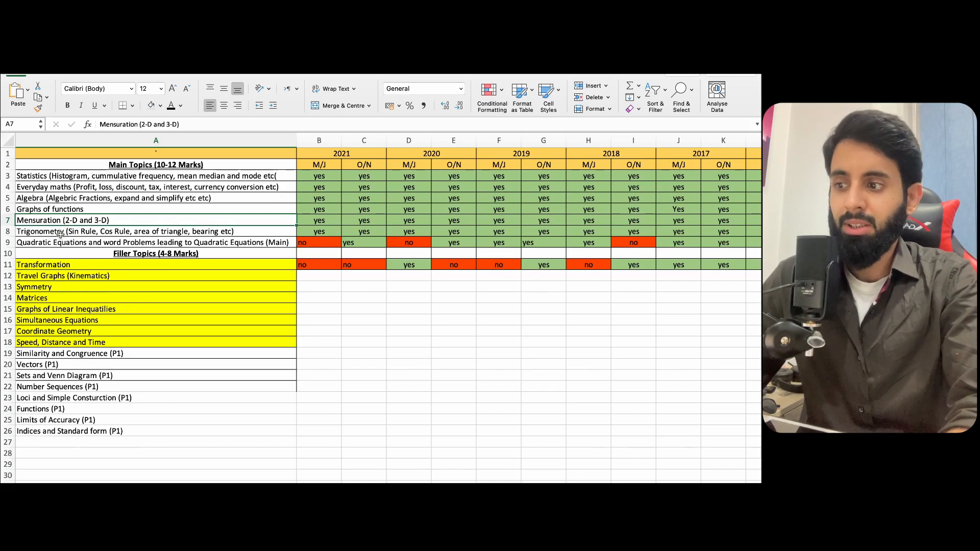
mouse_move(116, 232)
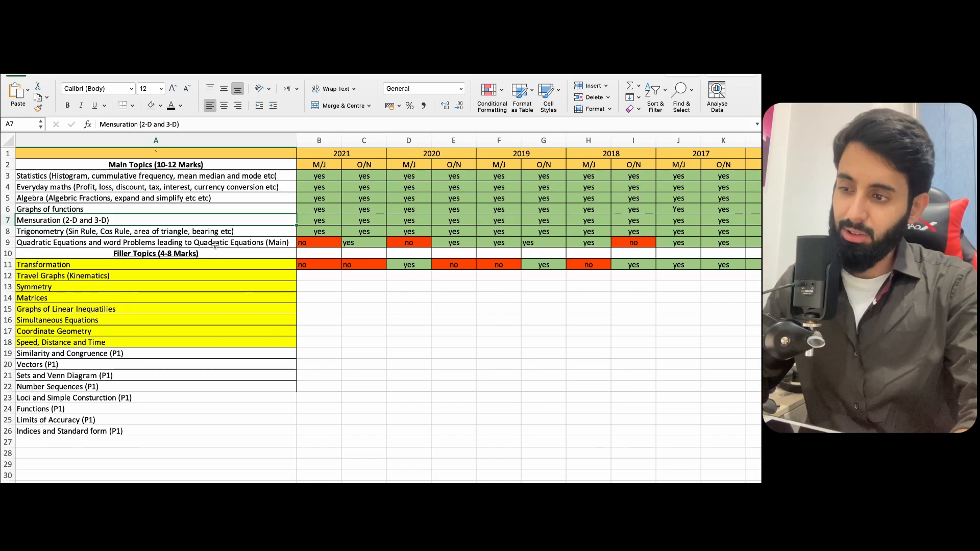
click(155, 243)
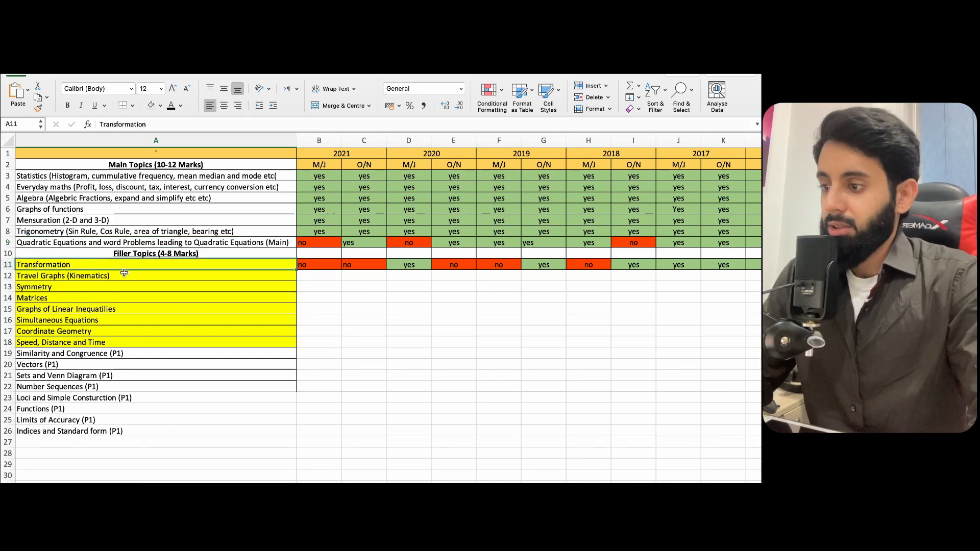
click(31, 296)
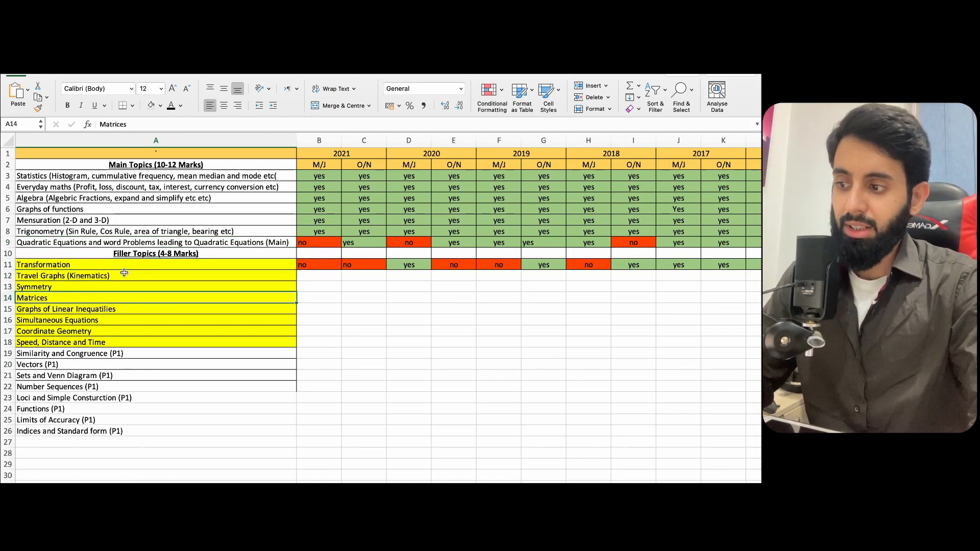
click(54, 331)
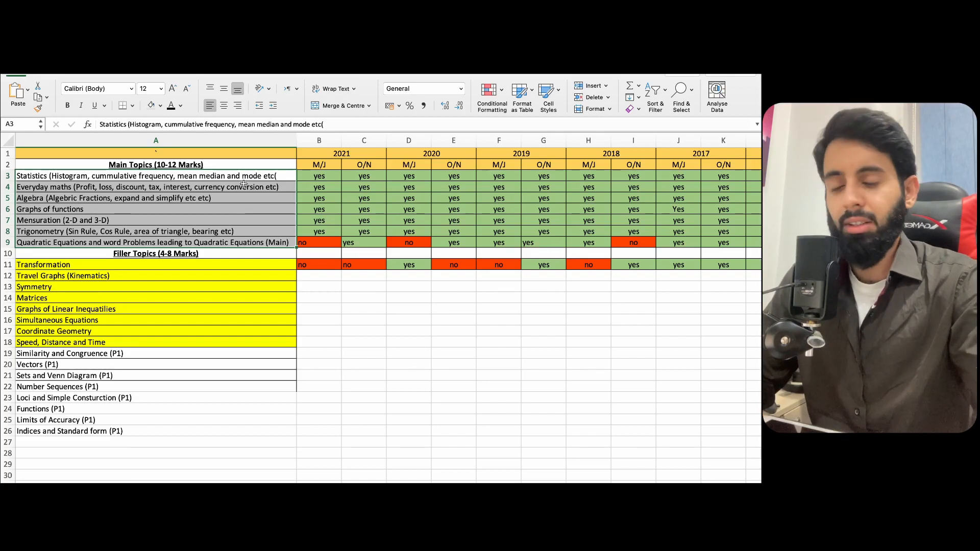
click(155, 139)
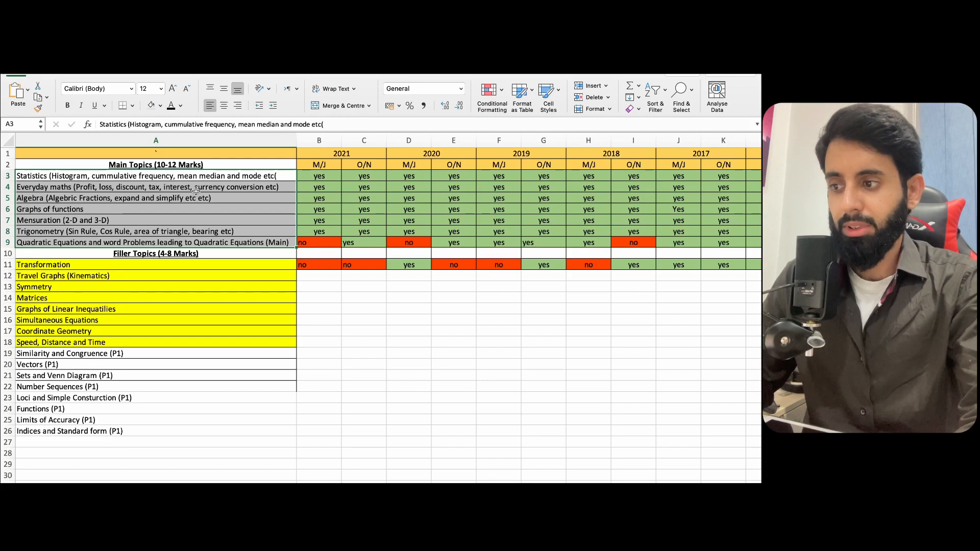
mouse_move(228, 214)
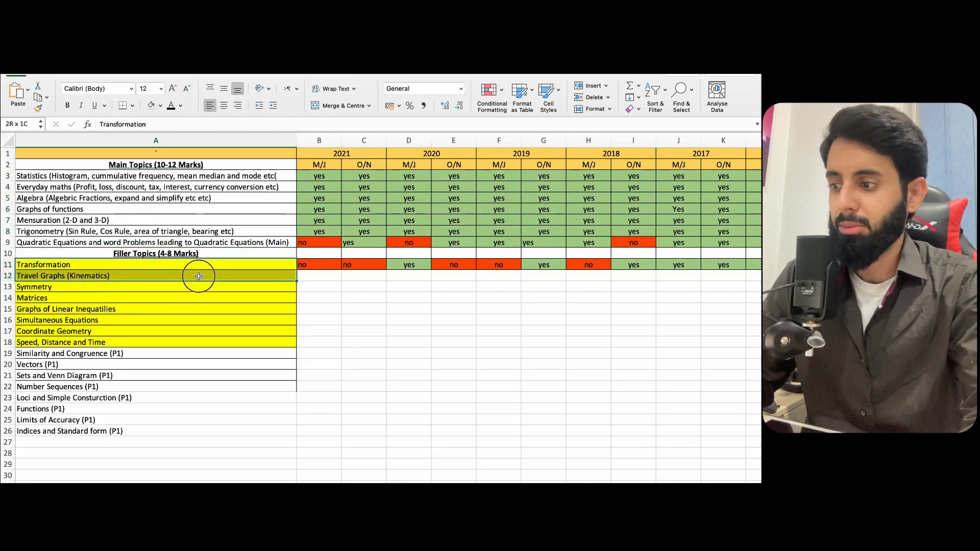
drag(199, 277, 199, 299)
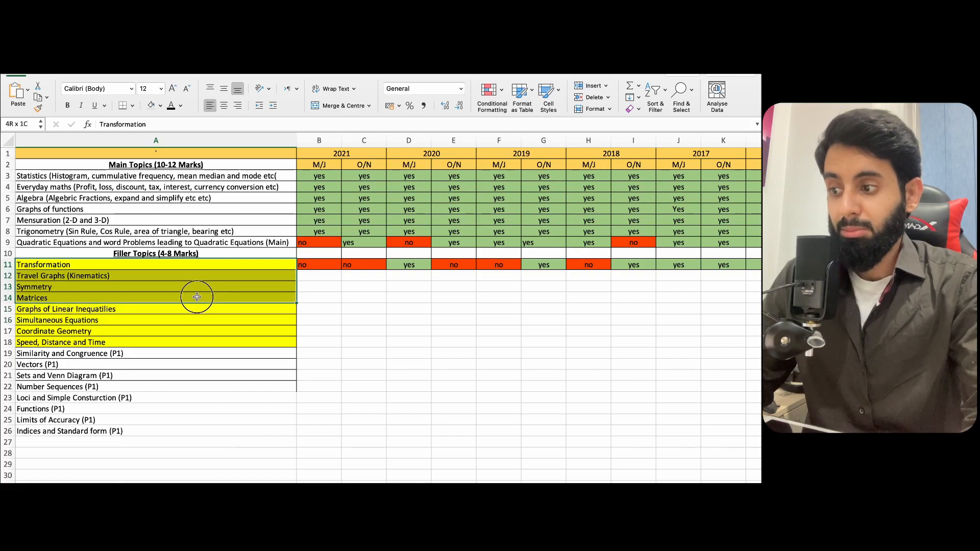
drag(197, 297, 197, 321)
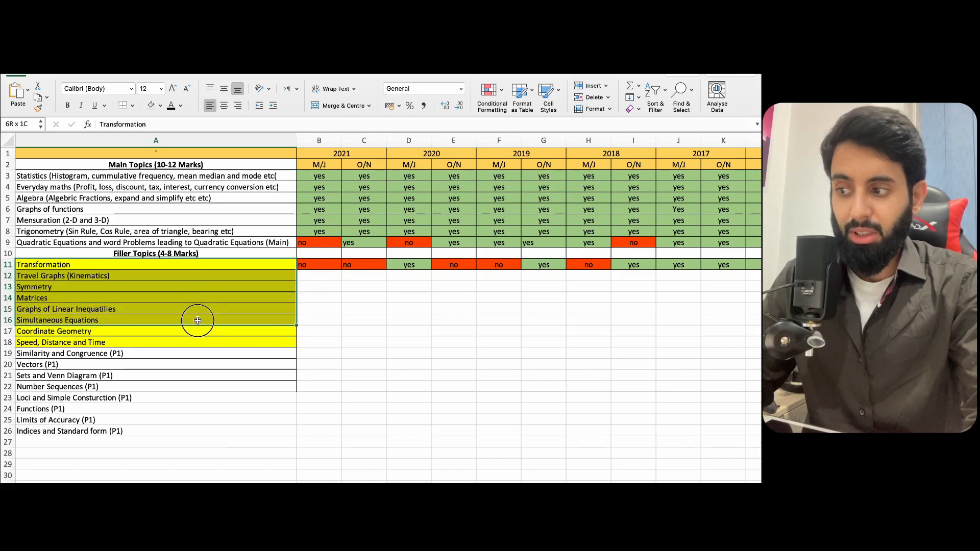